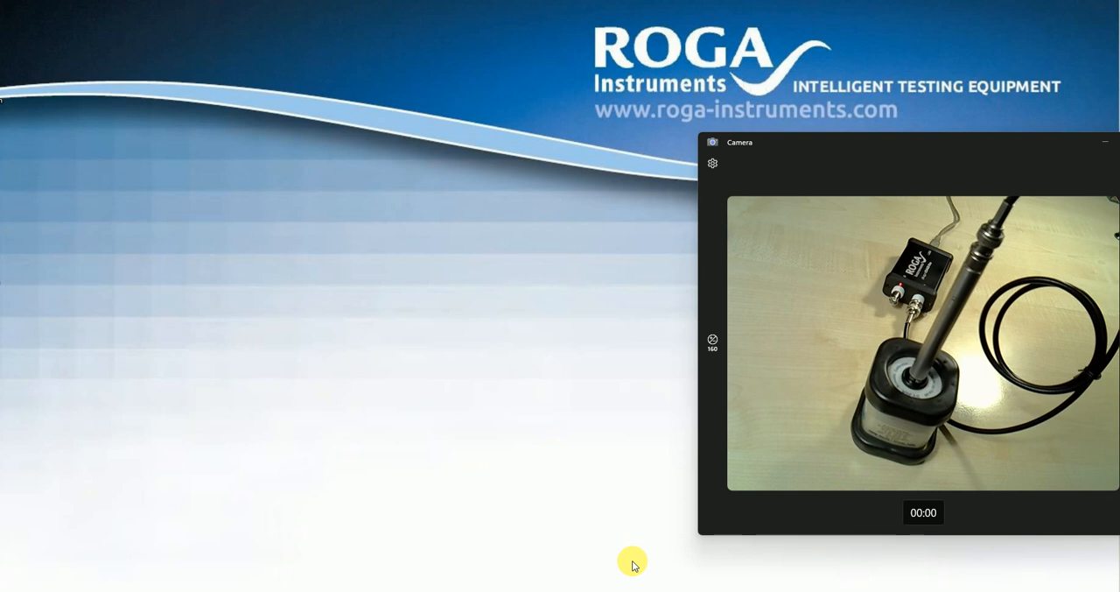
pyautogui.moveTo(637, 538)
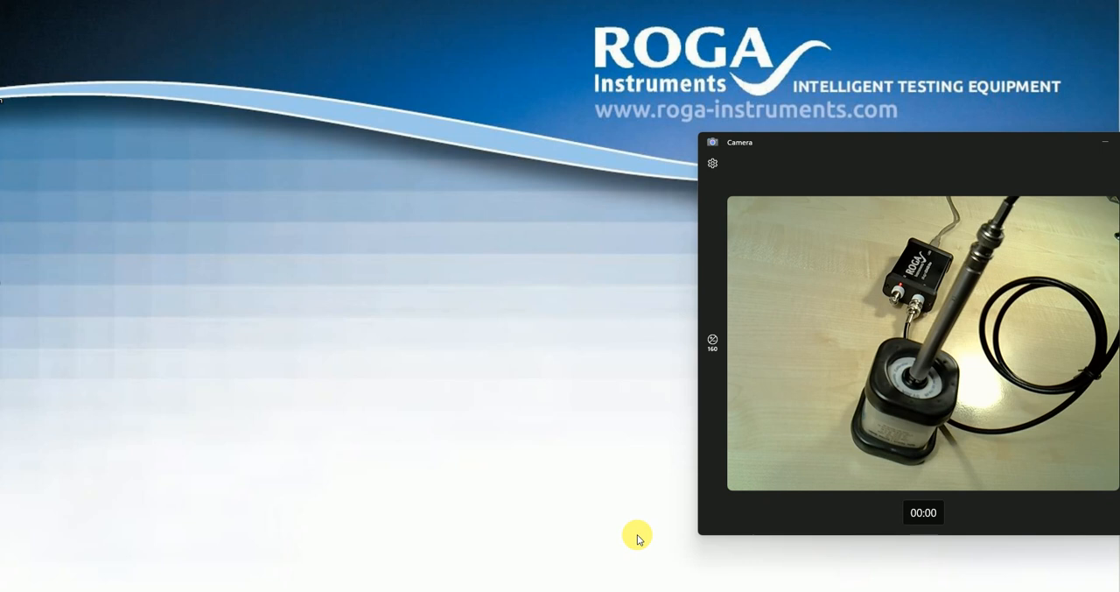
pyautogui.moveTo(587, 512)
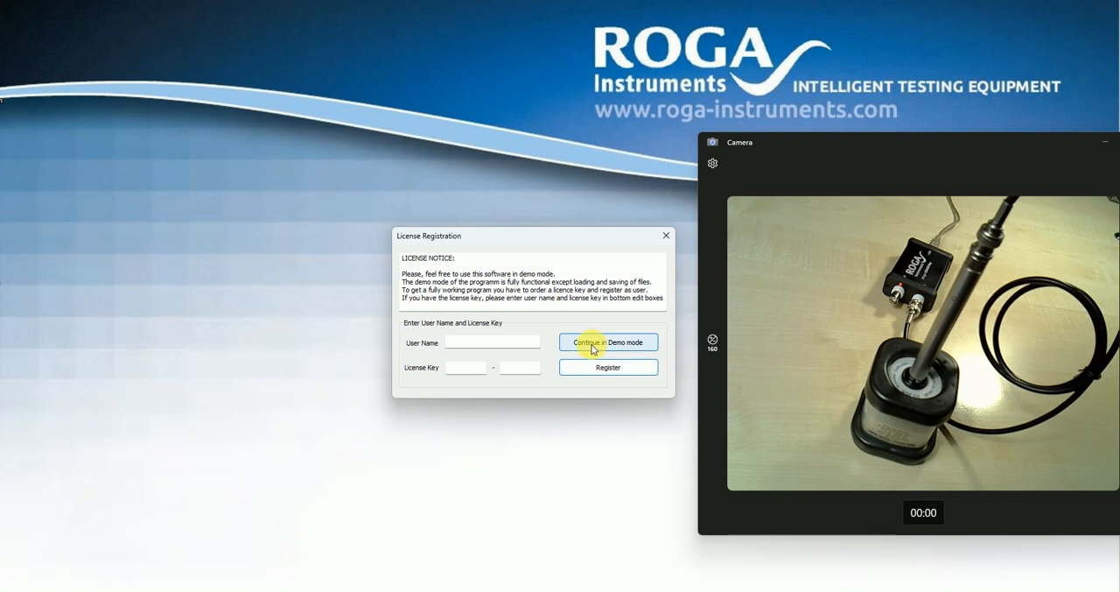
# Step: Continue in demo mode and open the integrating SPL meter's Setup menu
pyautogui.click(608, 341)
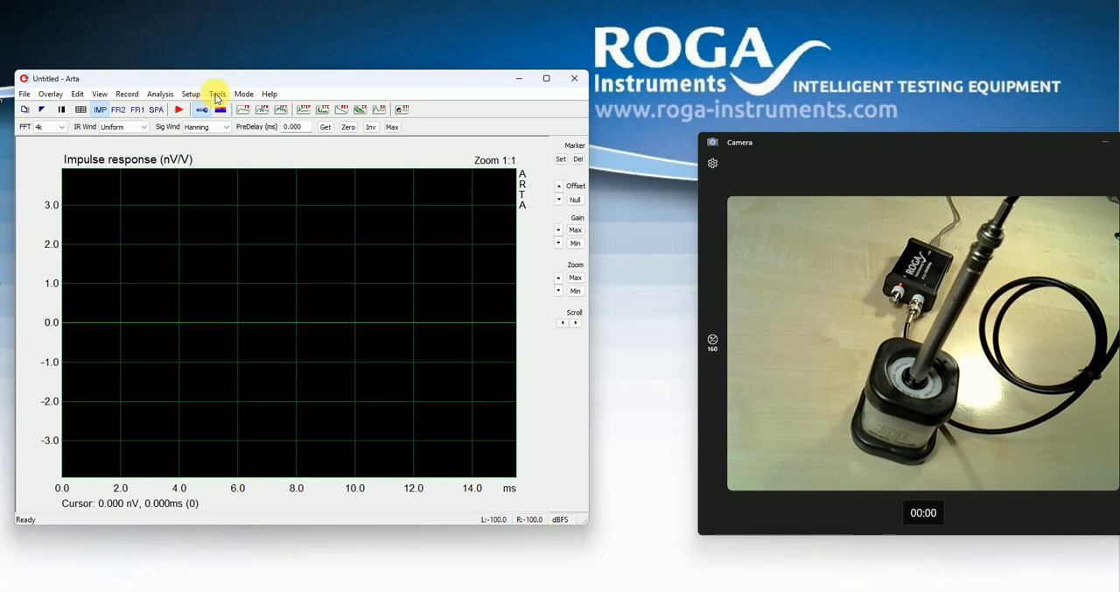
pyautogui.click(216, 94)
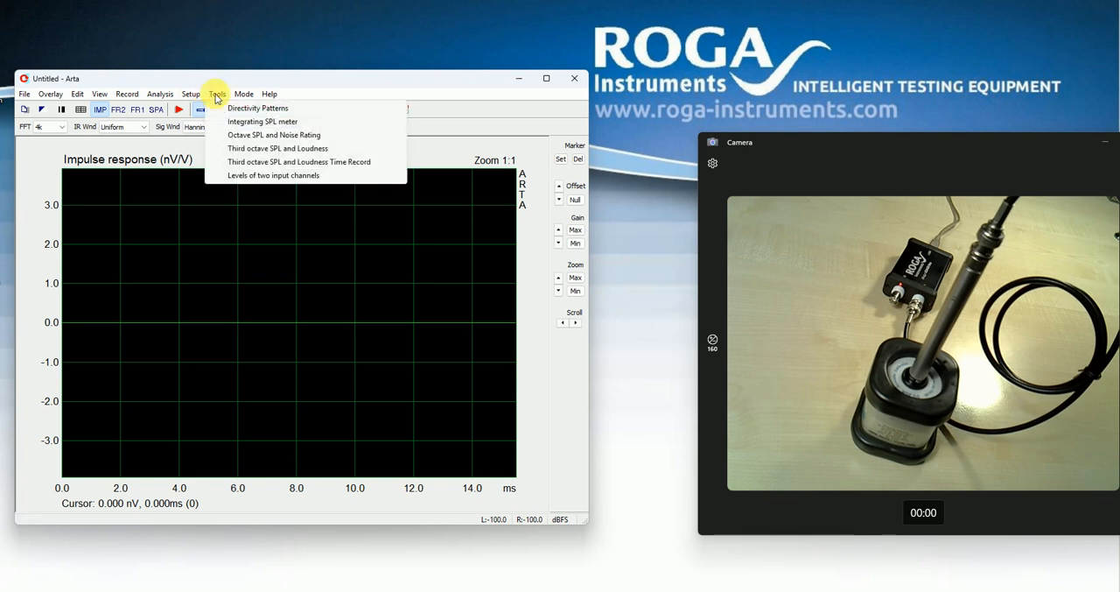
pyautogui.moveTo(263, 120)
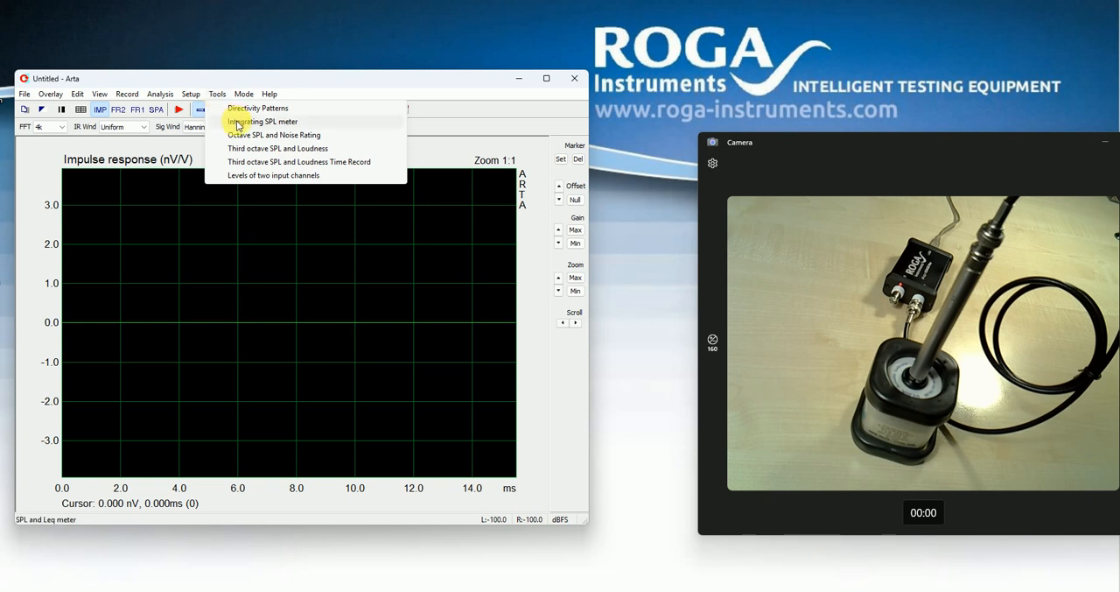
pyautogui.click(261, 121)
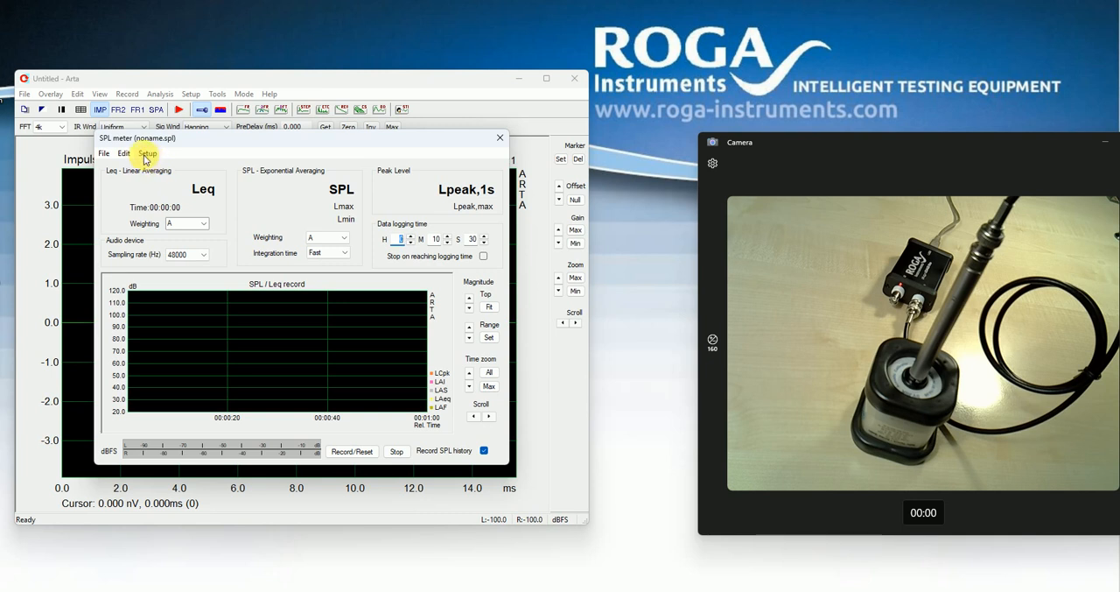
pyautogui.click(147, 152)
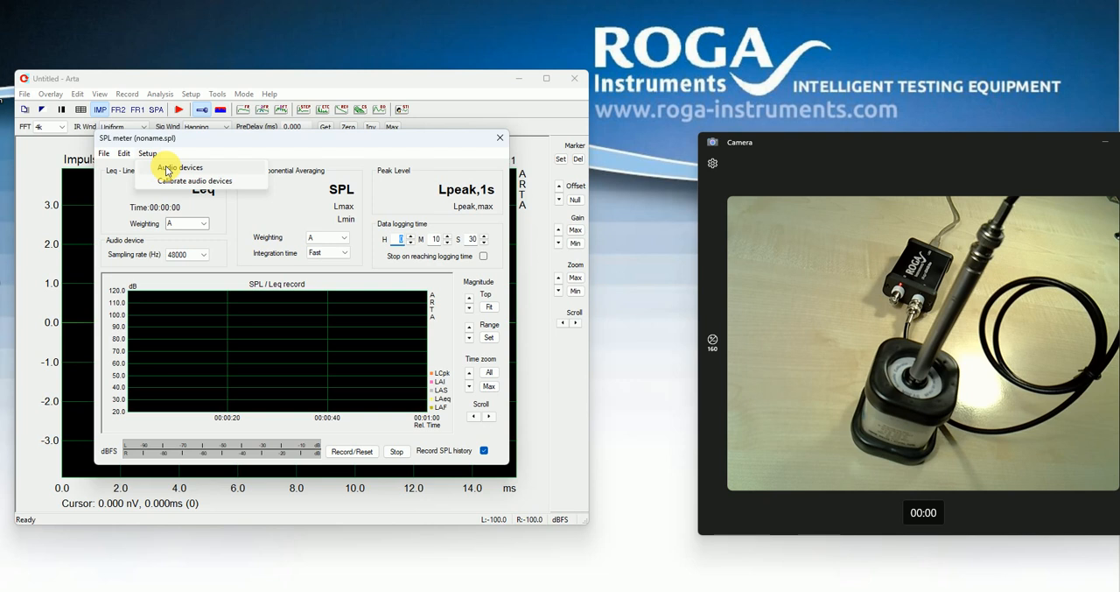
pyautogui.click(179, 167)
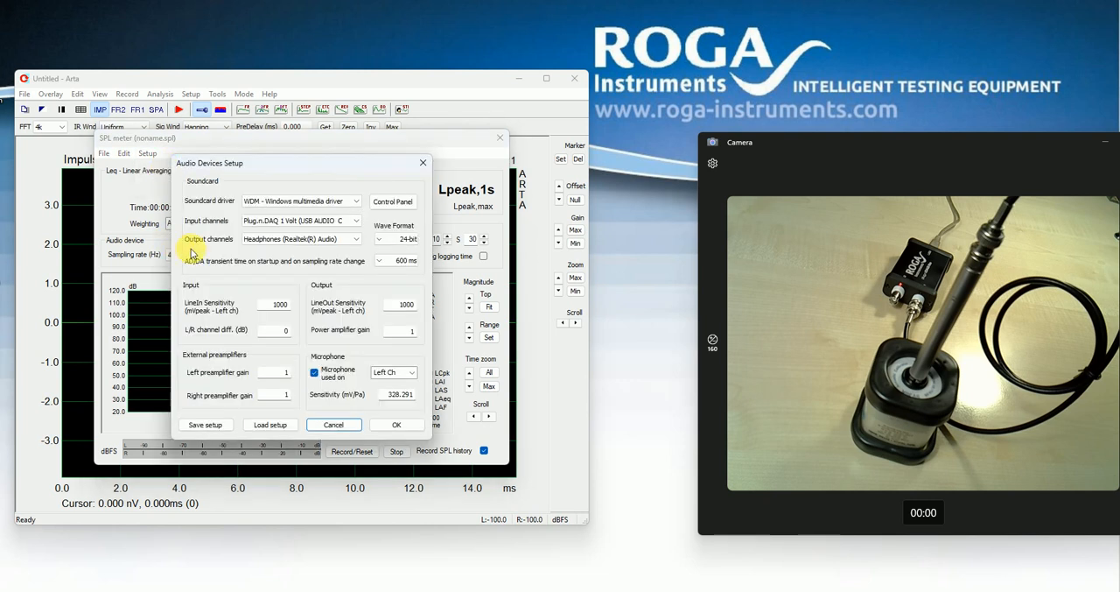
pyautogui.click(355, 219)
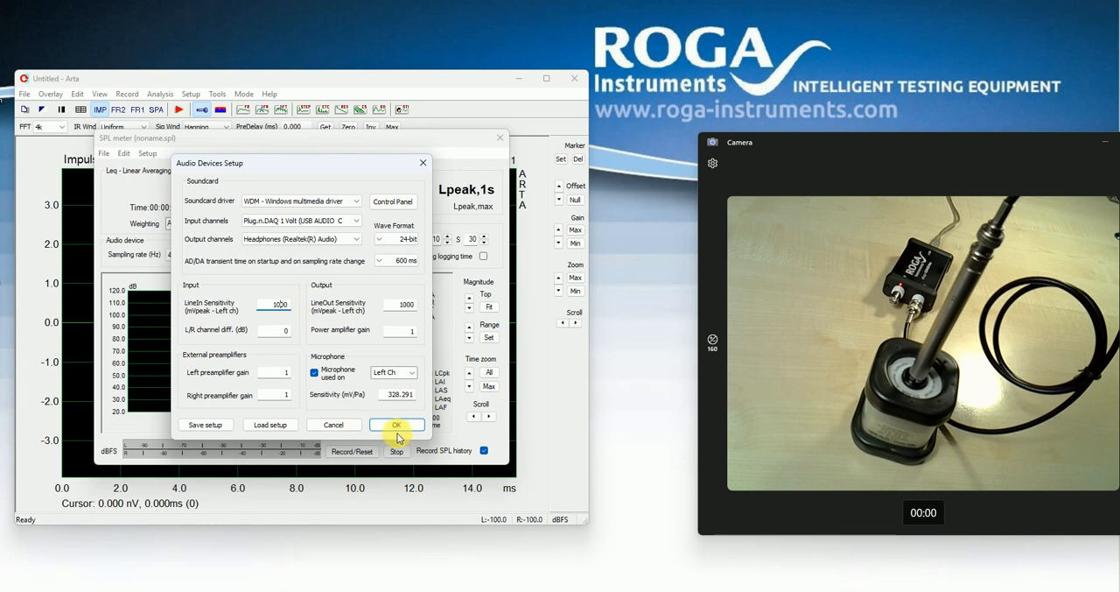
pyautogui.click(395, 424)
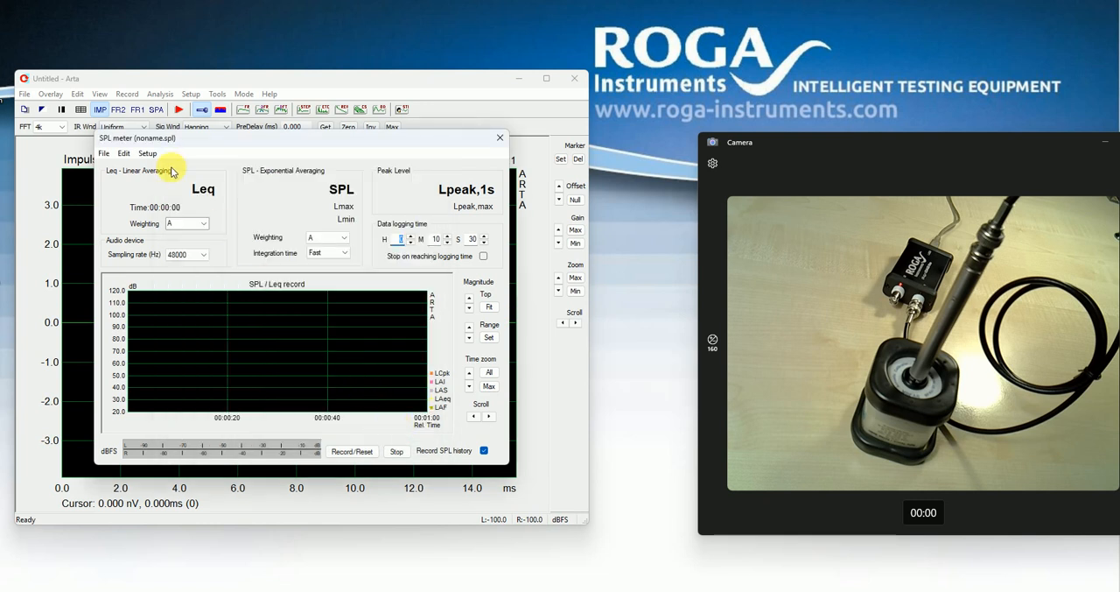
# Step: Estimate microphone sensitivity from the 94 dB calibrator tone, yielding about 332.413 mV/Pa
pyautogui.click(147, 153)
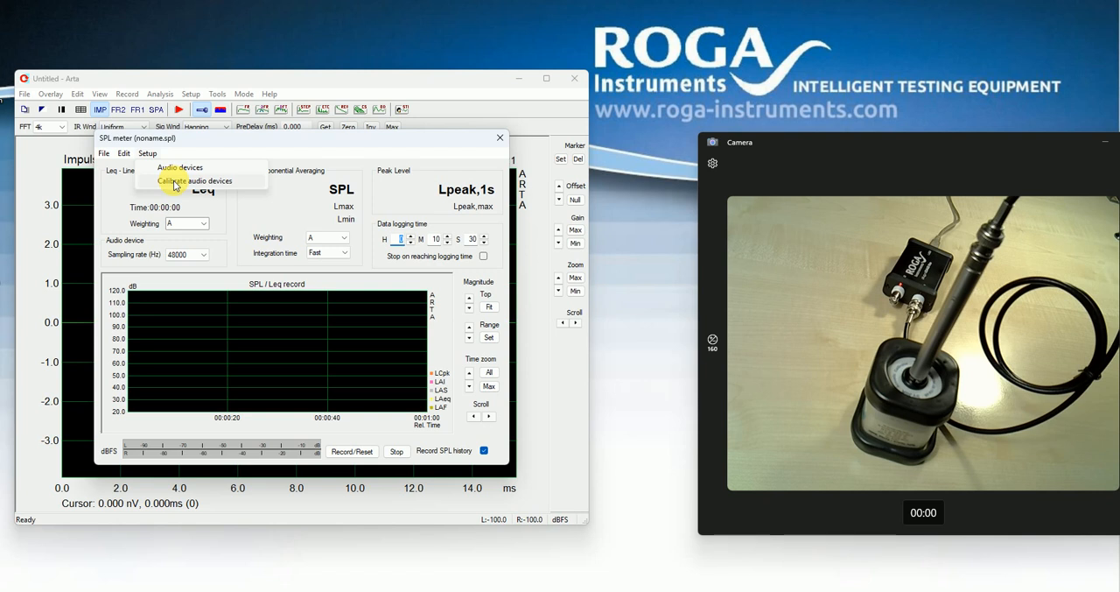
pyautogui.click(195, 180)
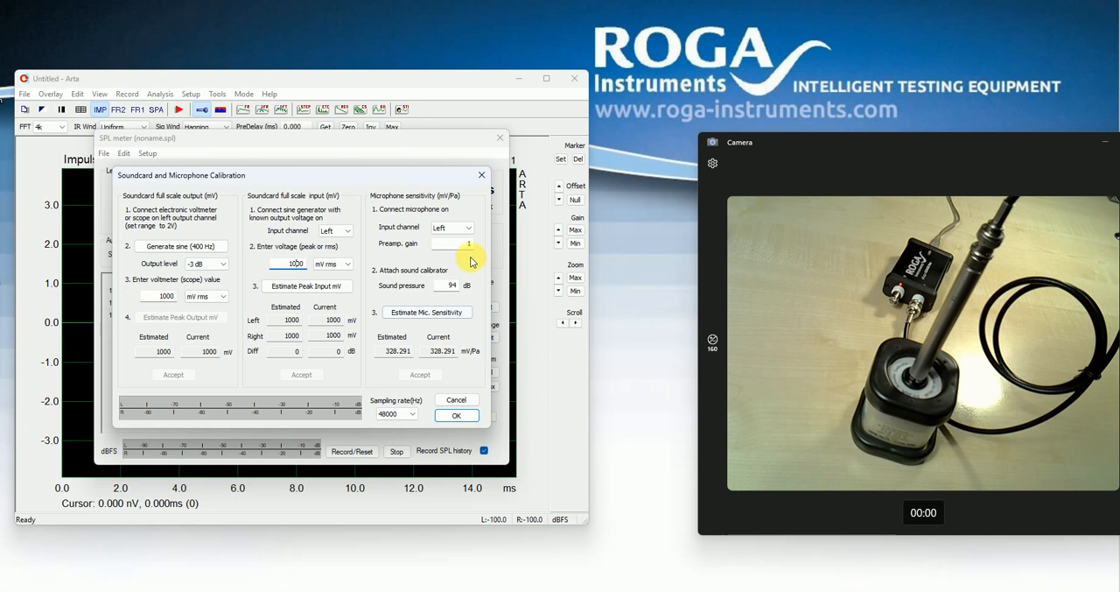
pyautogui.click(451, 228)
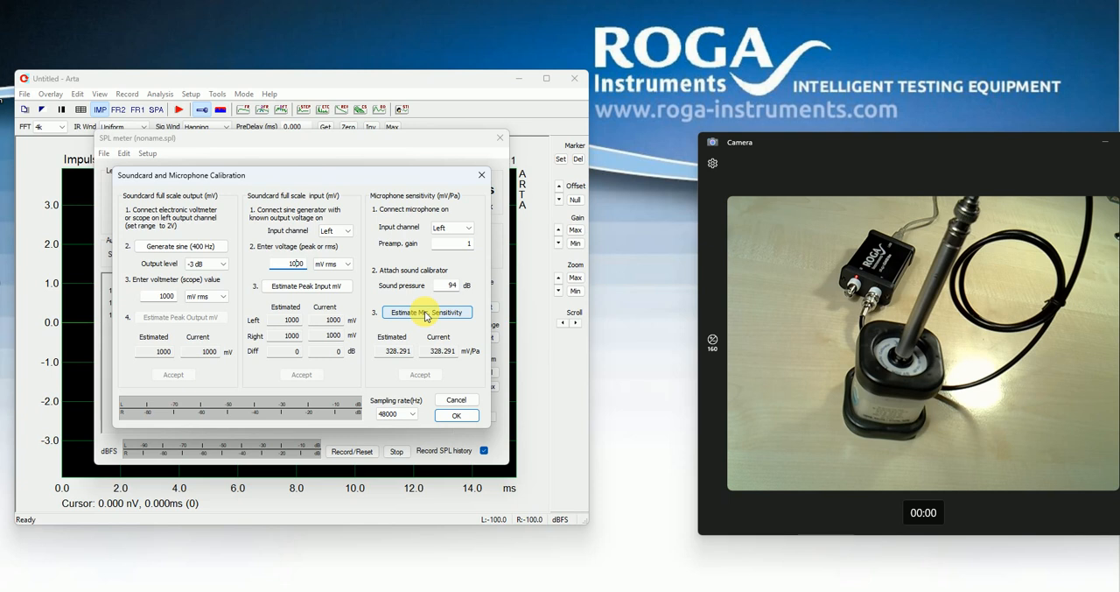
pyautogui.click(427, 311)
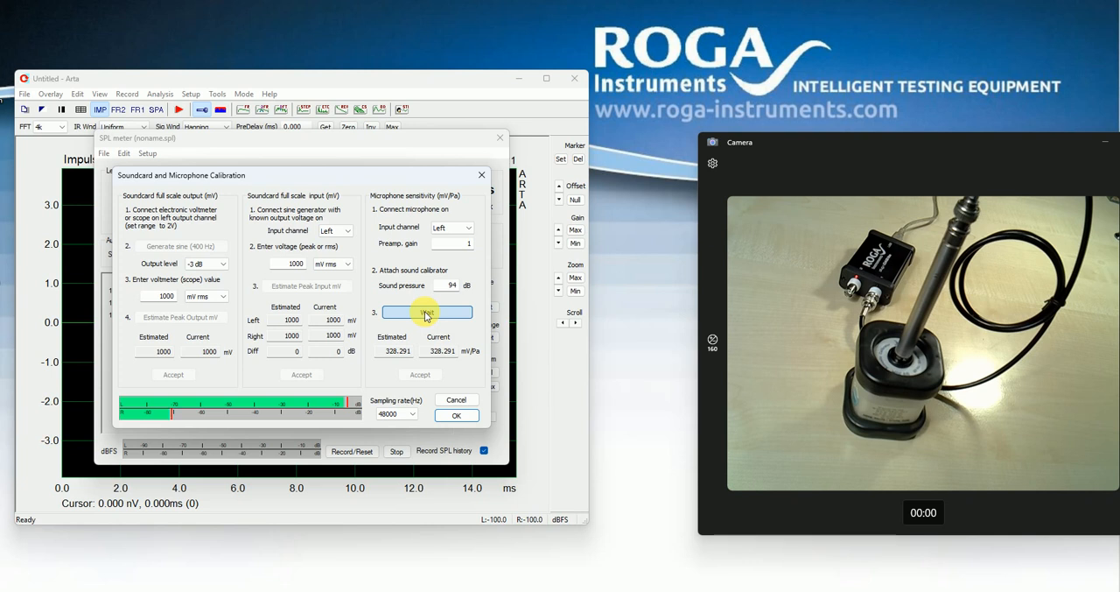
pyautogui.click(428, 312)
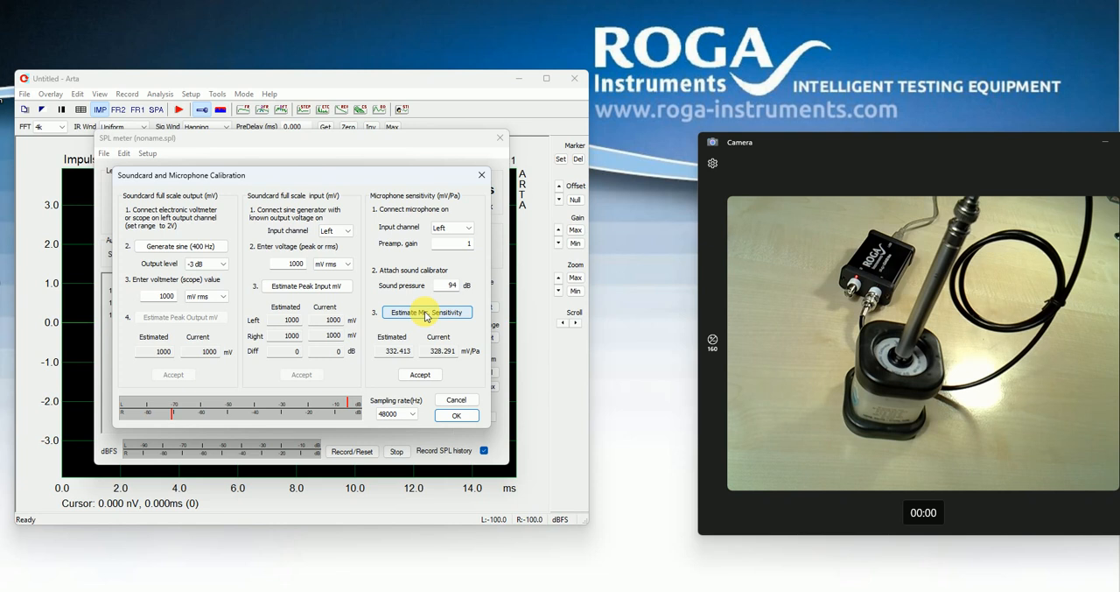
pyautogui.moveTo(380, 331)
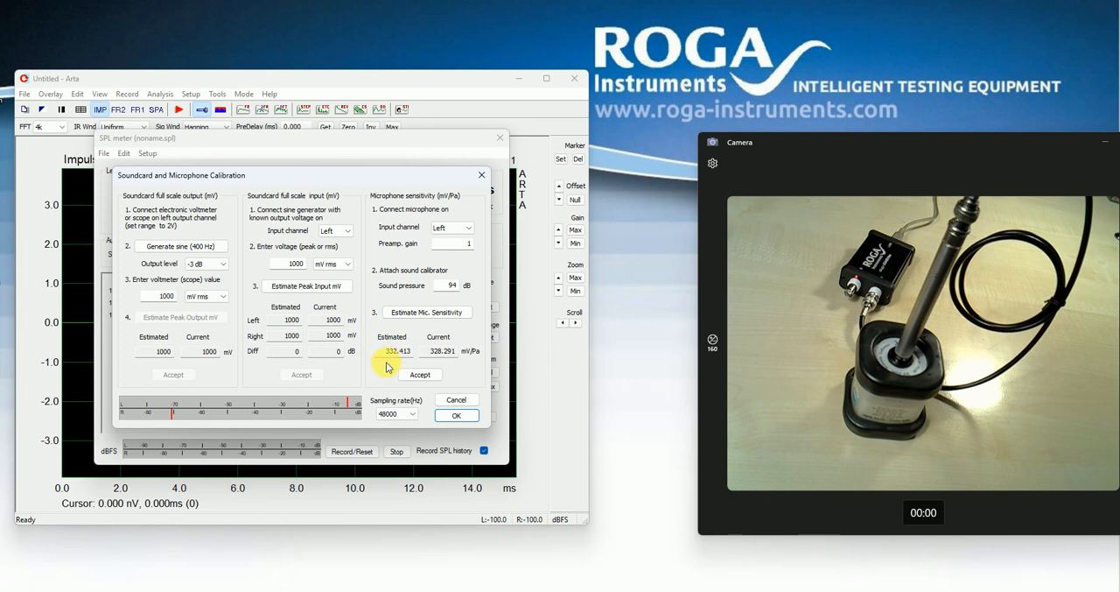
pyautogui.moveTo(389, 362)
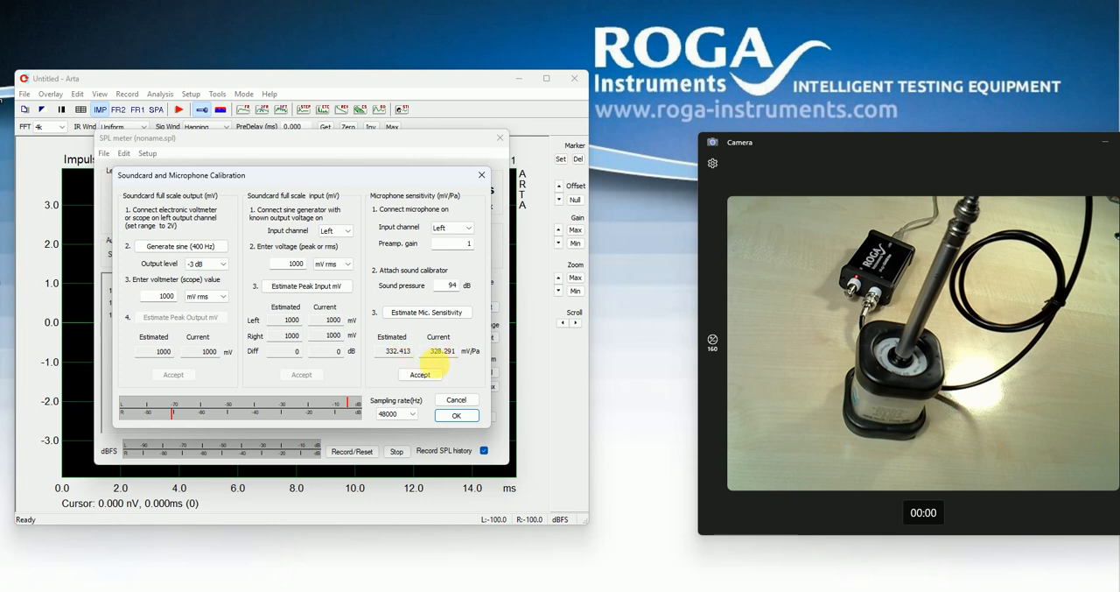
pyautogui.moveTo(440, 365)
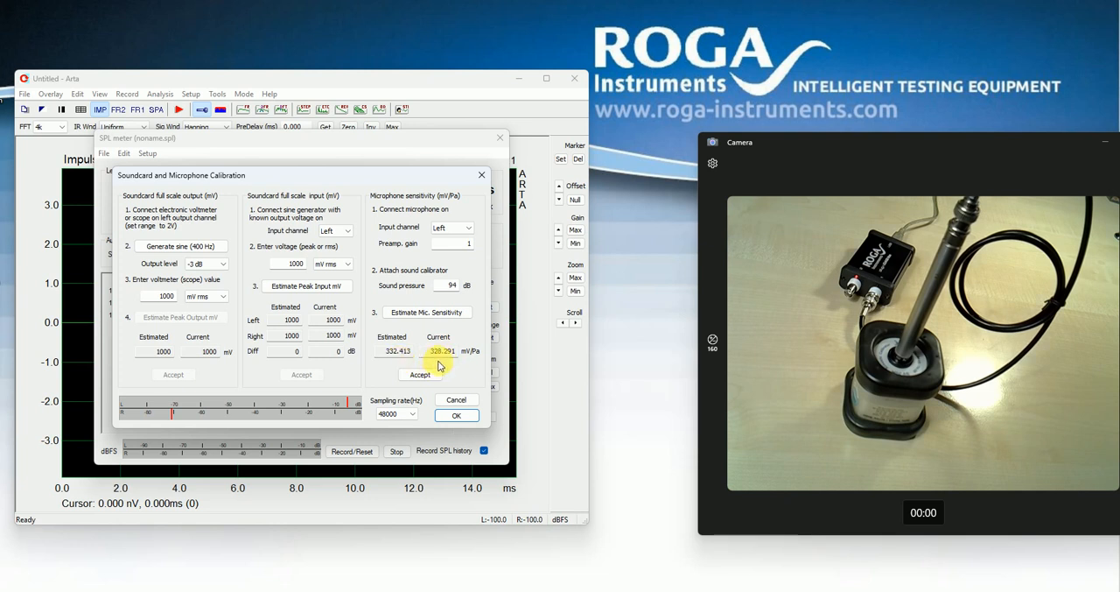
pyautogui.moveTo(467, 366)
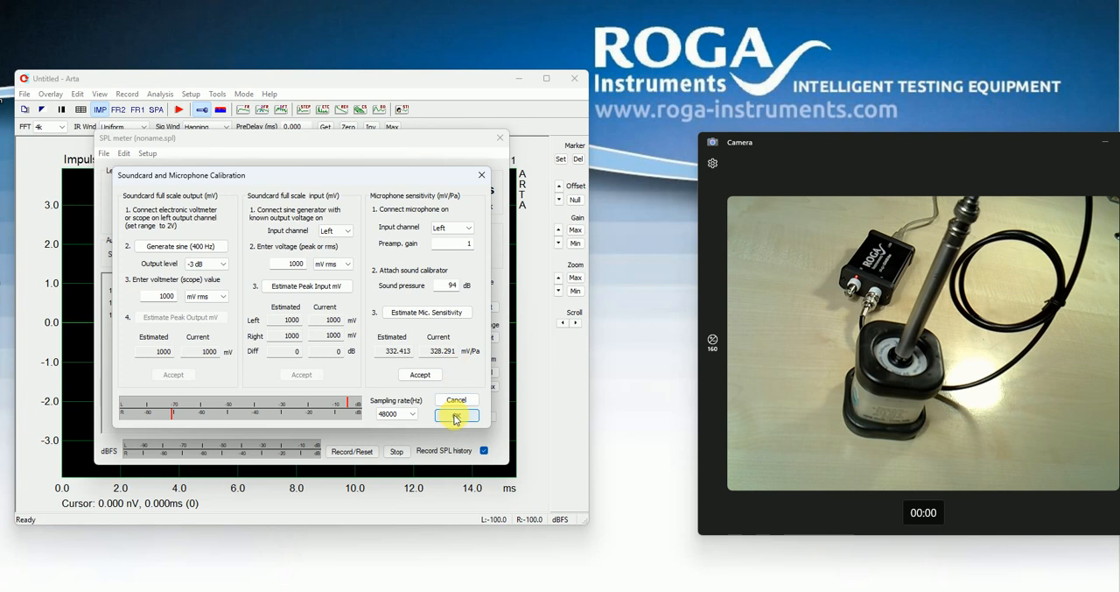
# Step: Accept calibration and log 1.5 minutes of A-weighted office noise, zoomed to show all
pyautogui.click(455, 414)
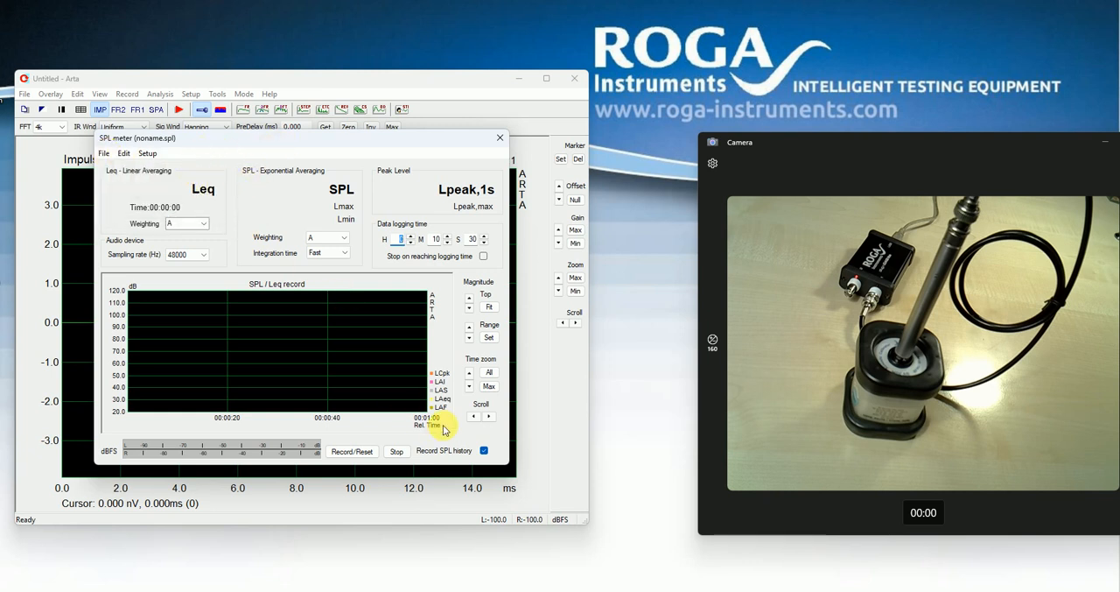
pyautogui.click(352, 451)
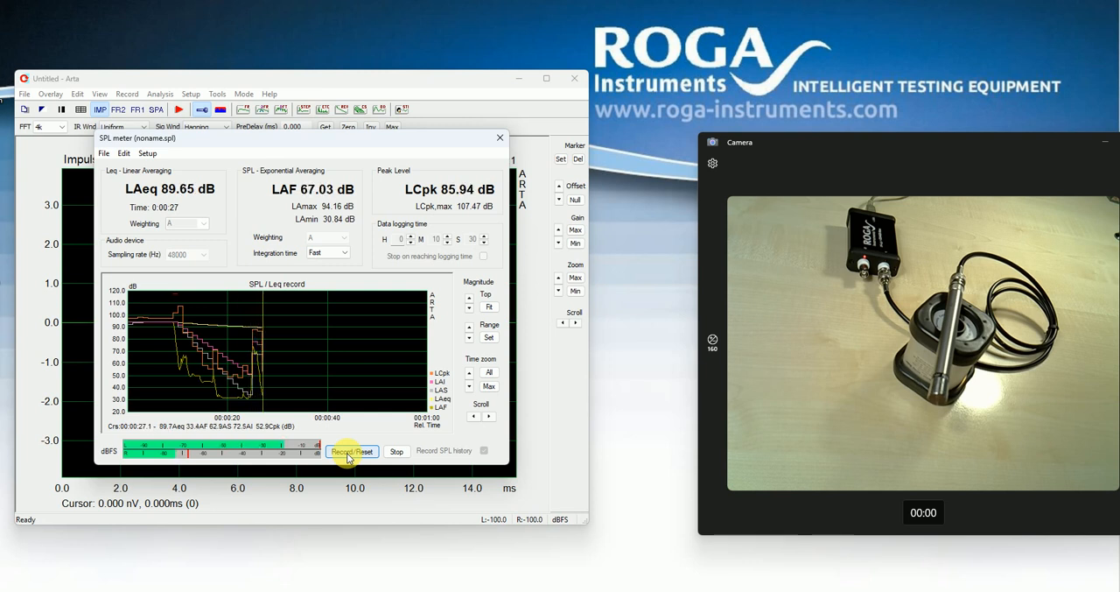
pyautogui.click(352, 451)
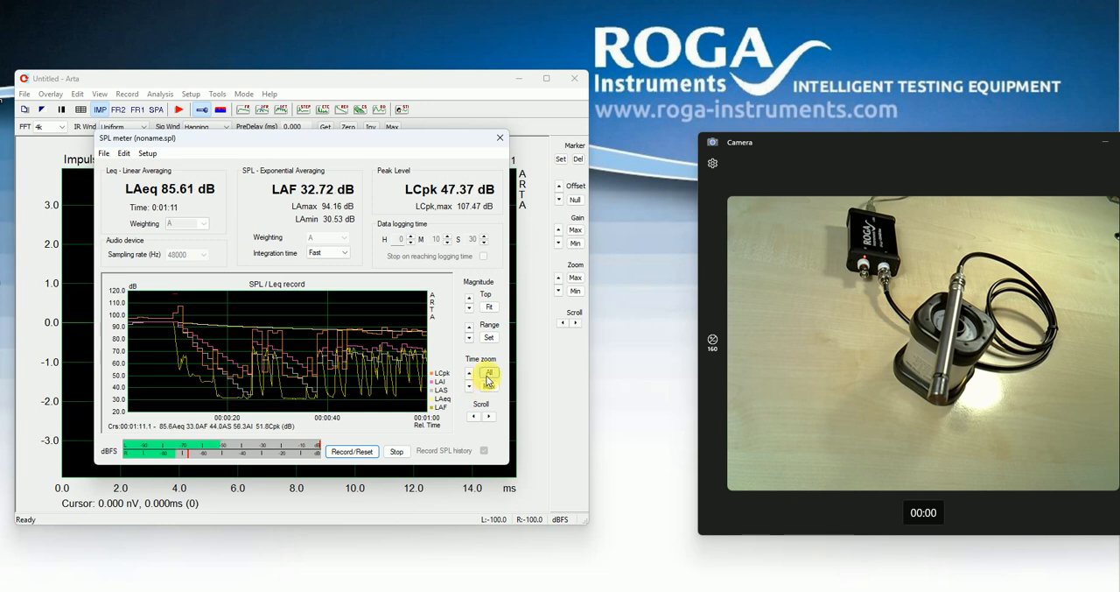
pyautogui.click(489, 376)
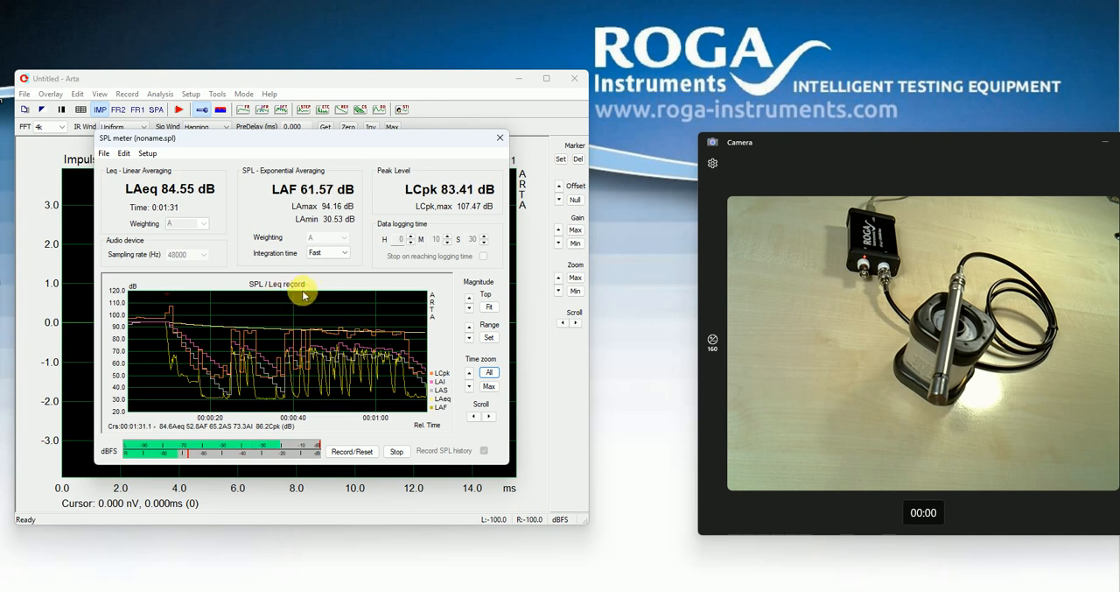
pyautogui.click(352, 451)
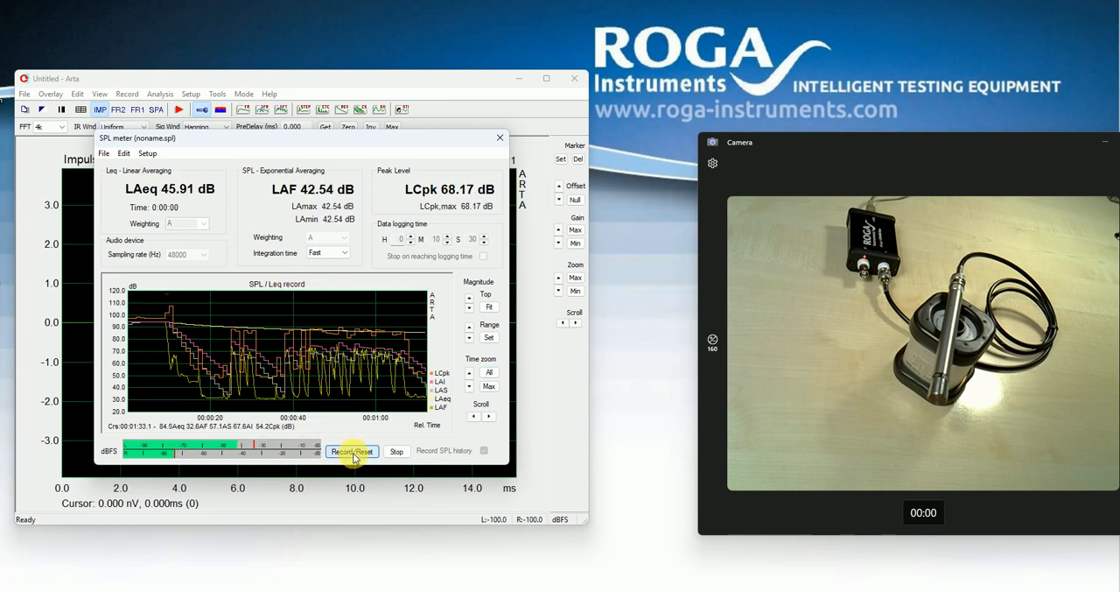
pyautogui.click(352, 451)
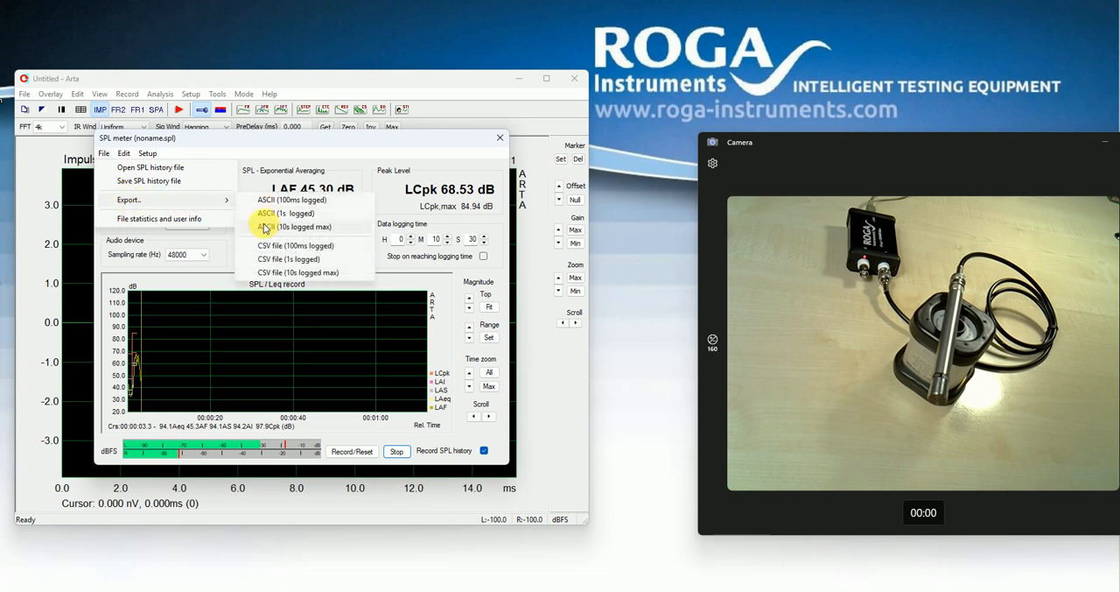
# Step: View and dismiss the file statistics summary, then close the SPL meter window
pyautogui.click(159, 218)
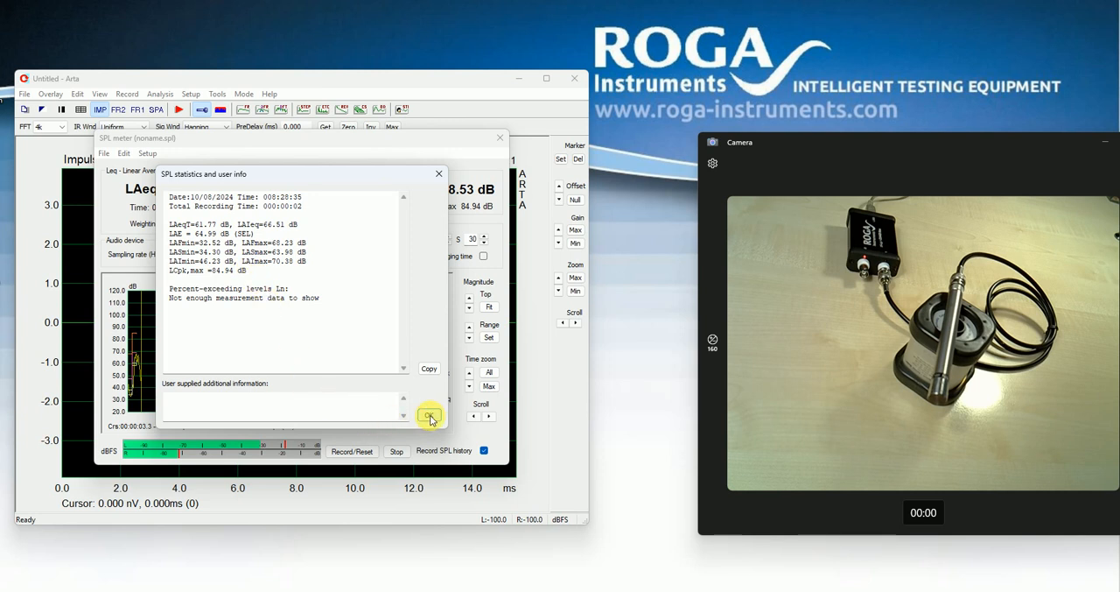
pyautogui.click(430, 416)
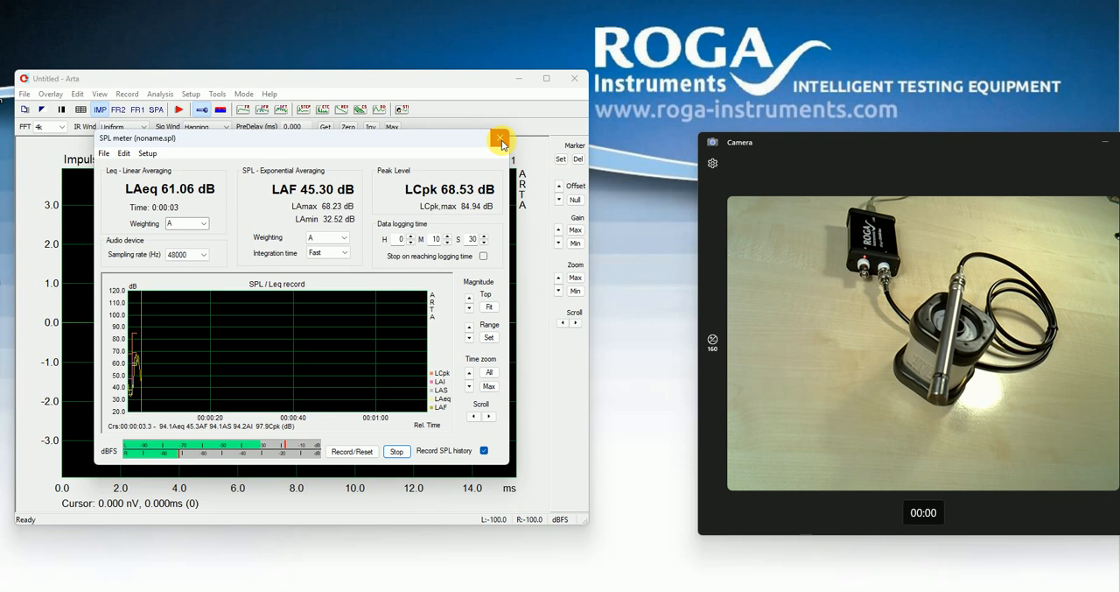
pyautogui.moveTo(501, 138)
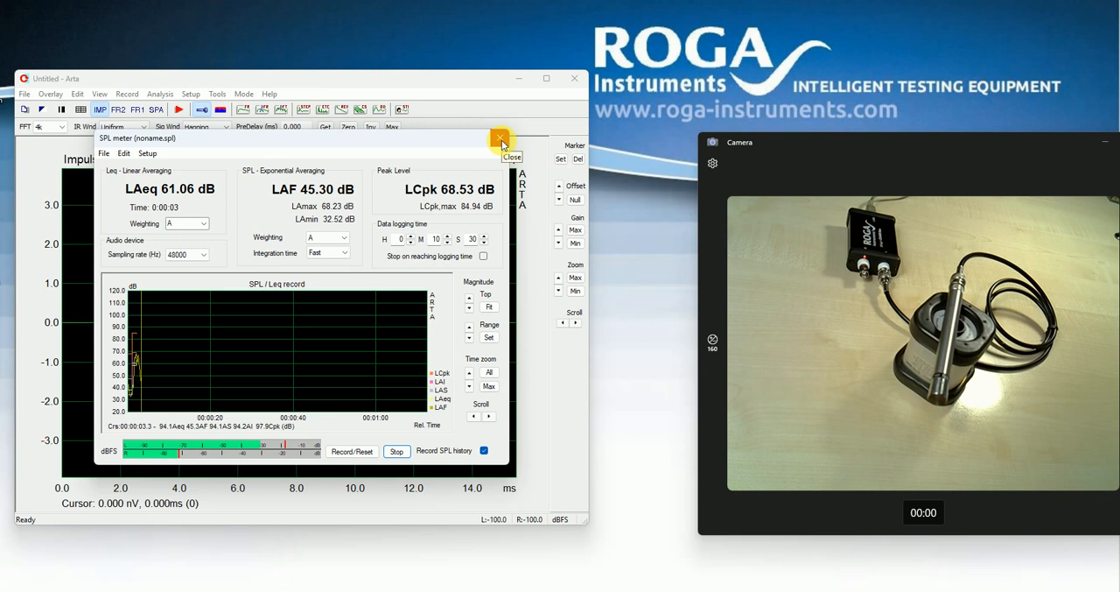
pyautogui.click(499, 139)
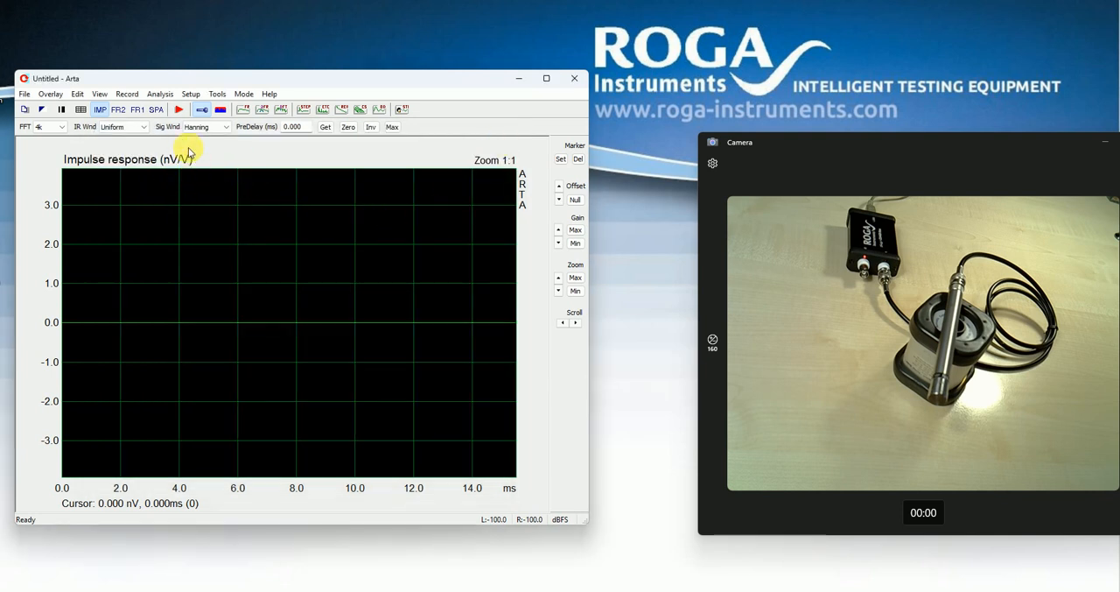
# Step: Run the live spectrum analyzer and fit the graph top to the 1 kHz calibrator peak
pyautogui.click(156, 109)
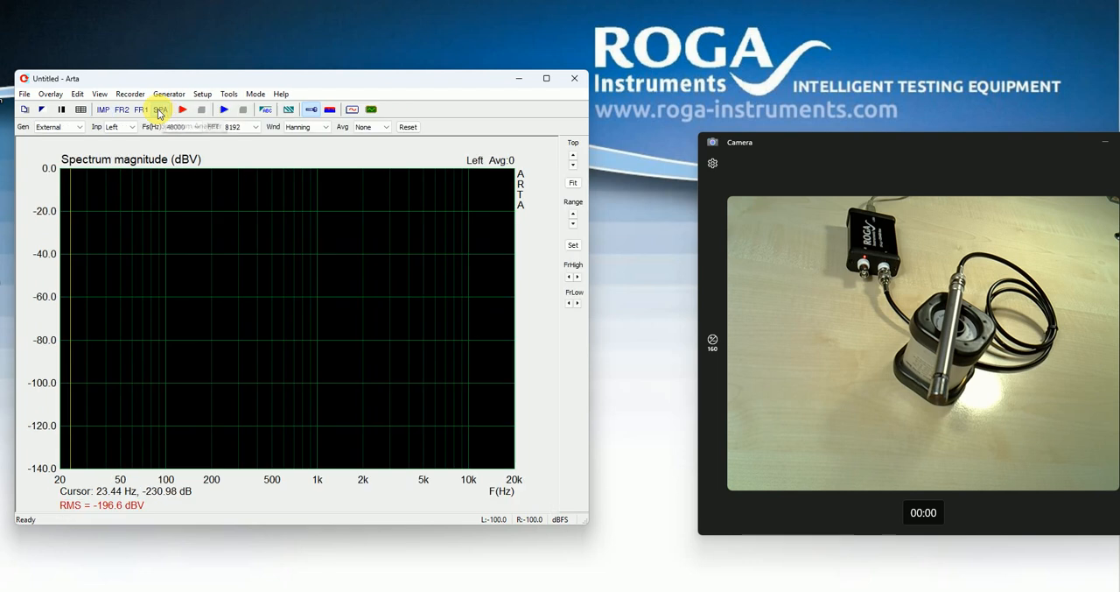
pyautogui.click(159, 108)
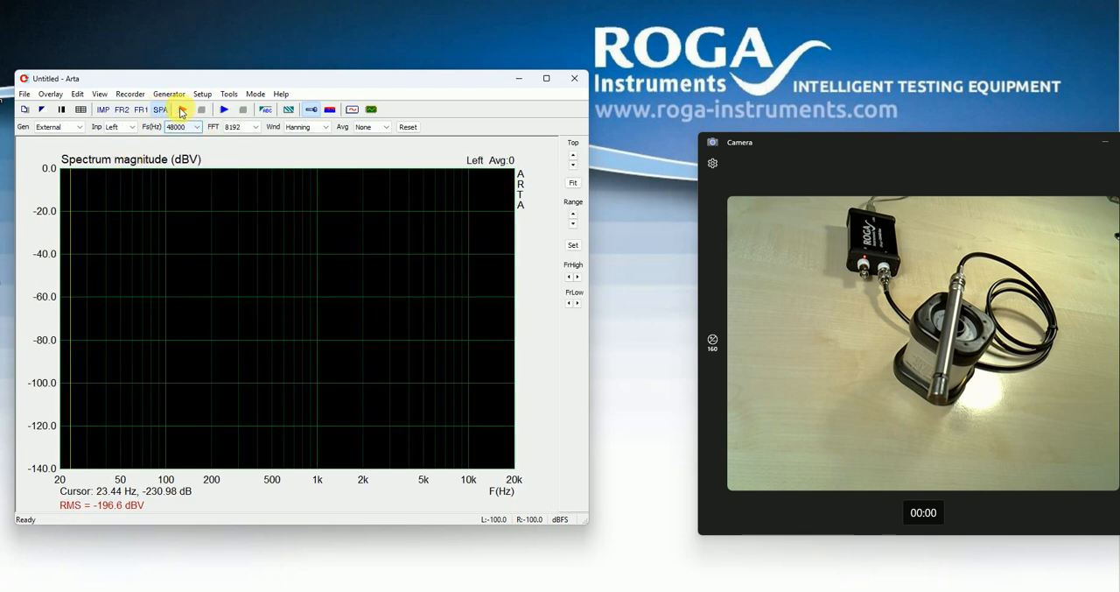
pyautogui.click(181, 109)
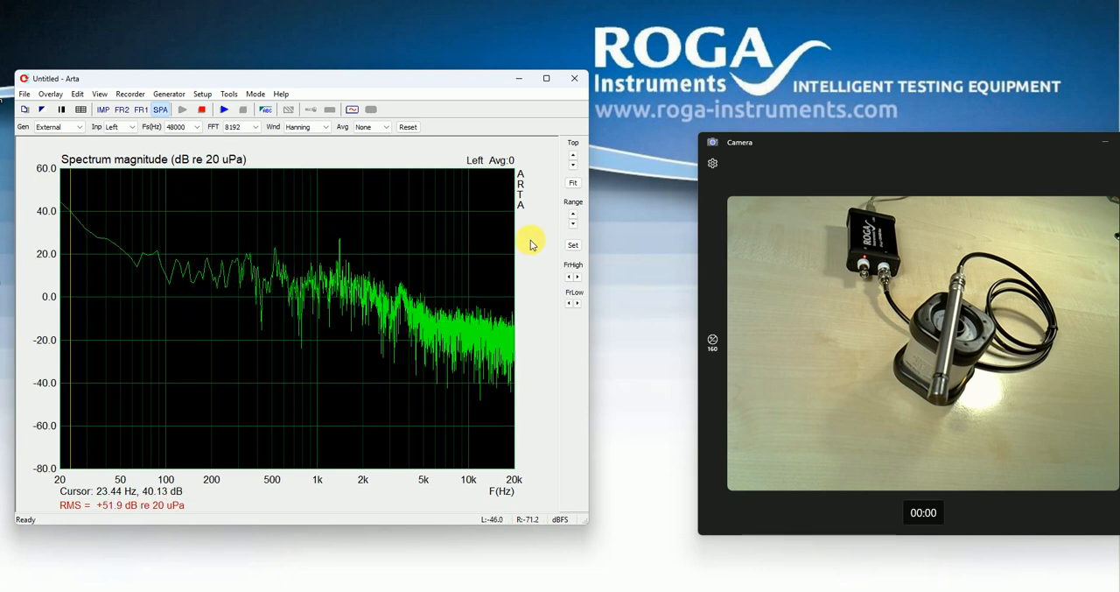
pyautogui.click(572, 183)
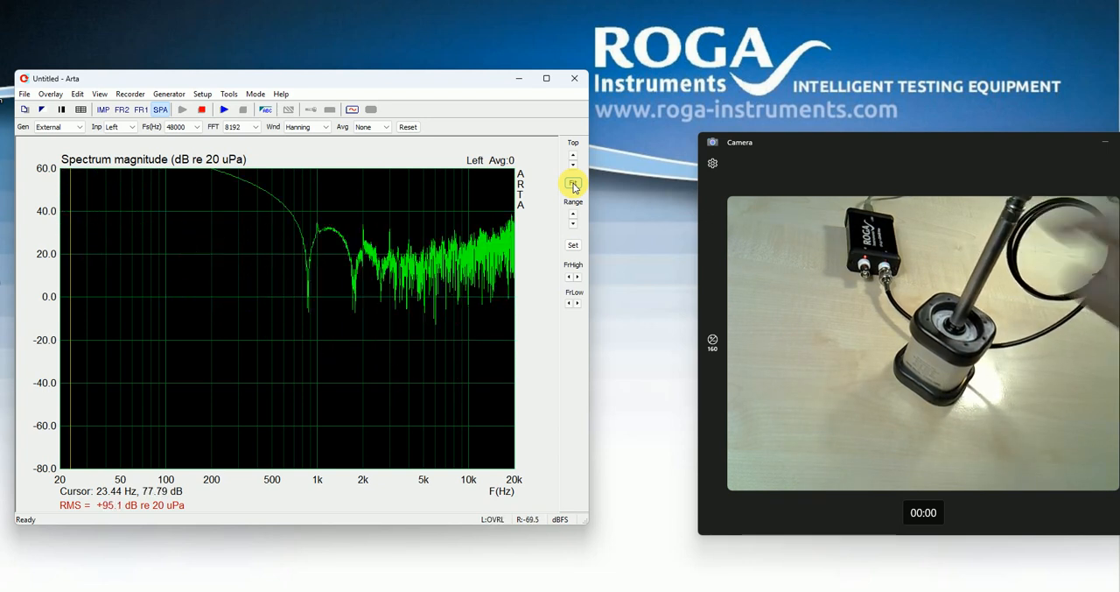
pyautogui.click(573, 183)
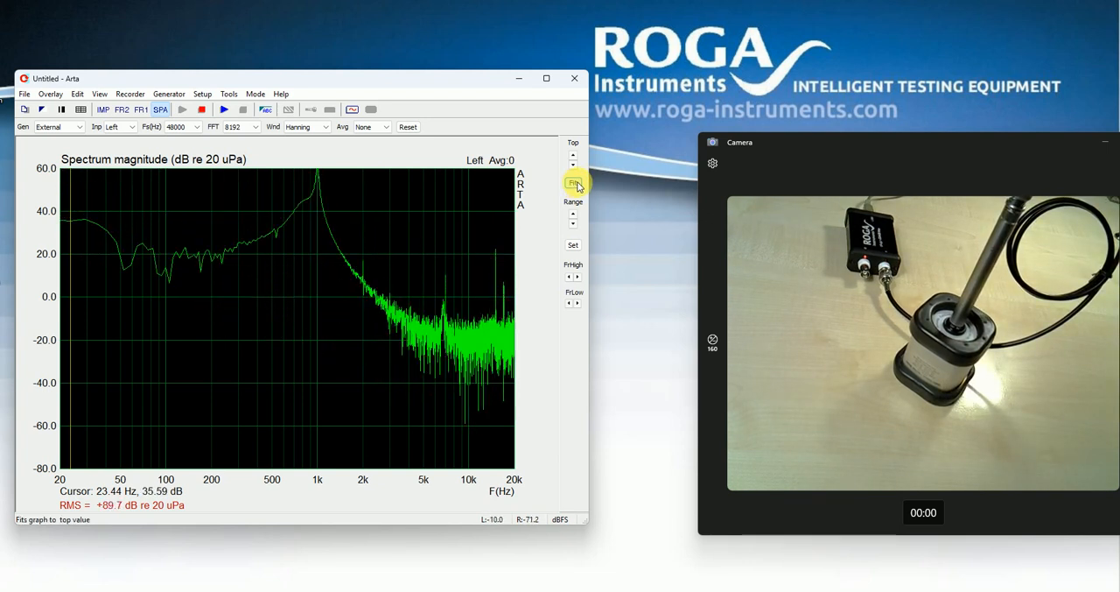
pyautogui.click(573, 182)
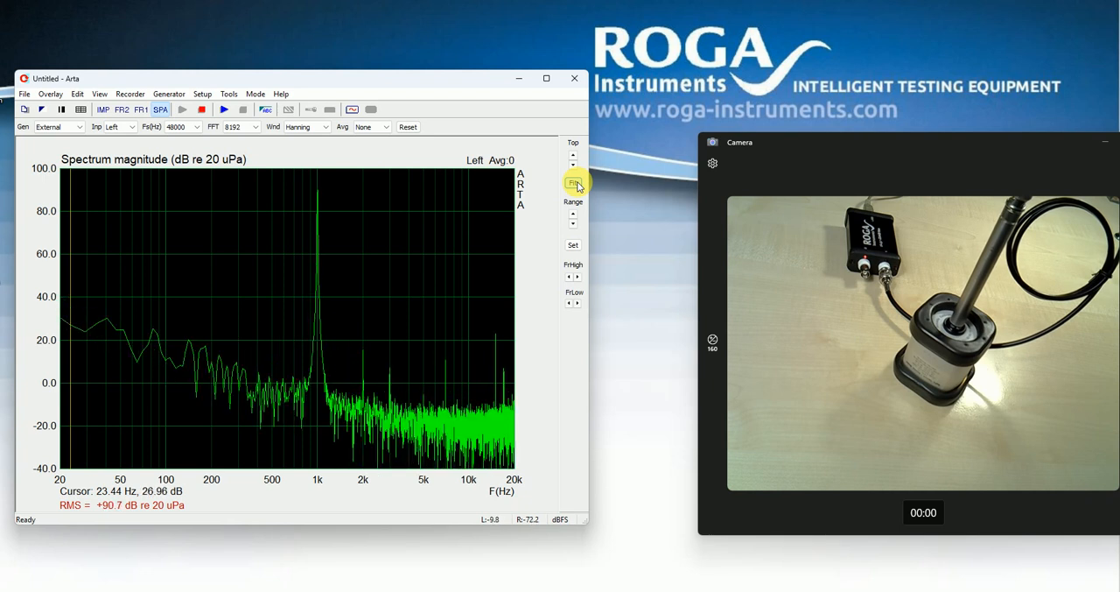